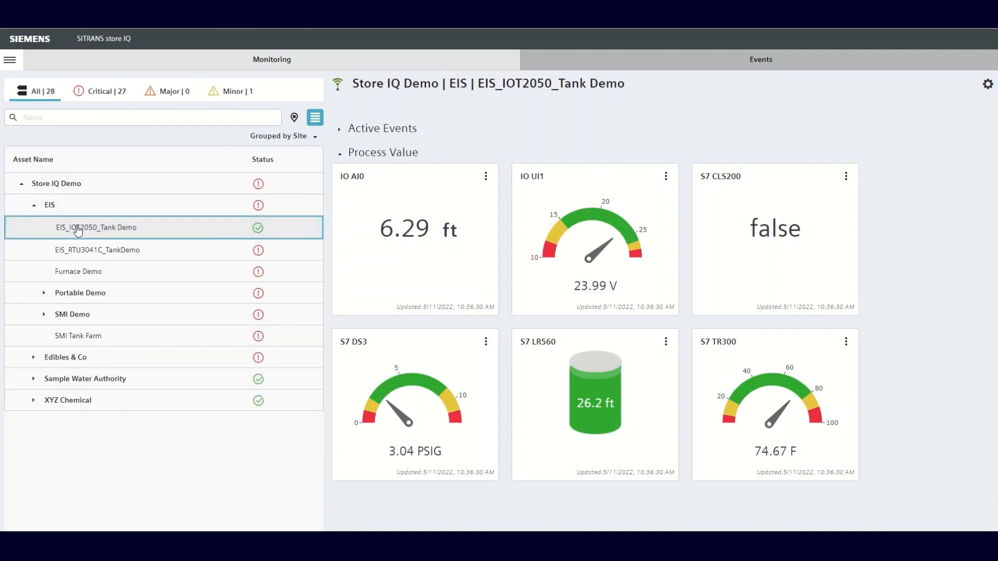
pyautogui.moveTo(97, 227)
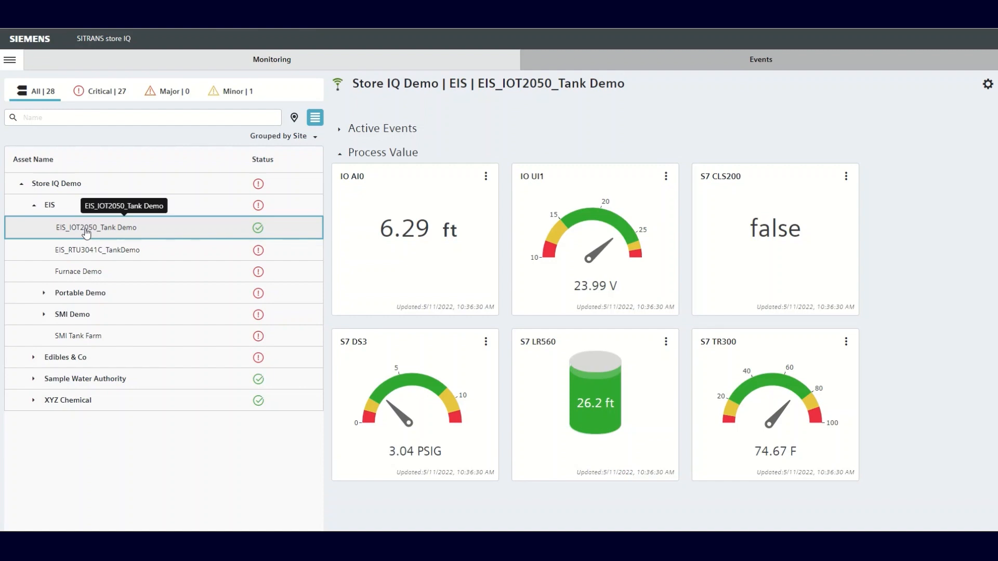
pyautogui.moveTo(817, 276)
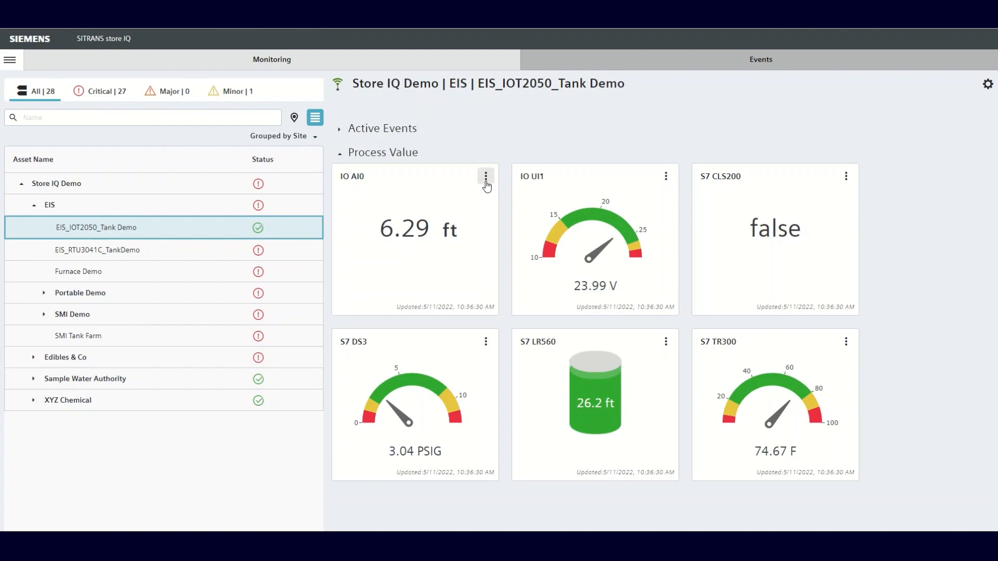
# Step: Add an alarm on the IO AI0 card named 'Test Alarm' for the EIS_IOT2050_Tank Demo asset
pyautogui.click(485, 176)
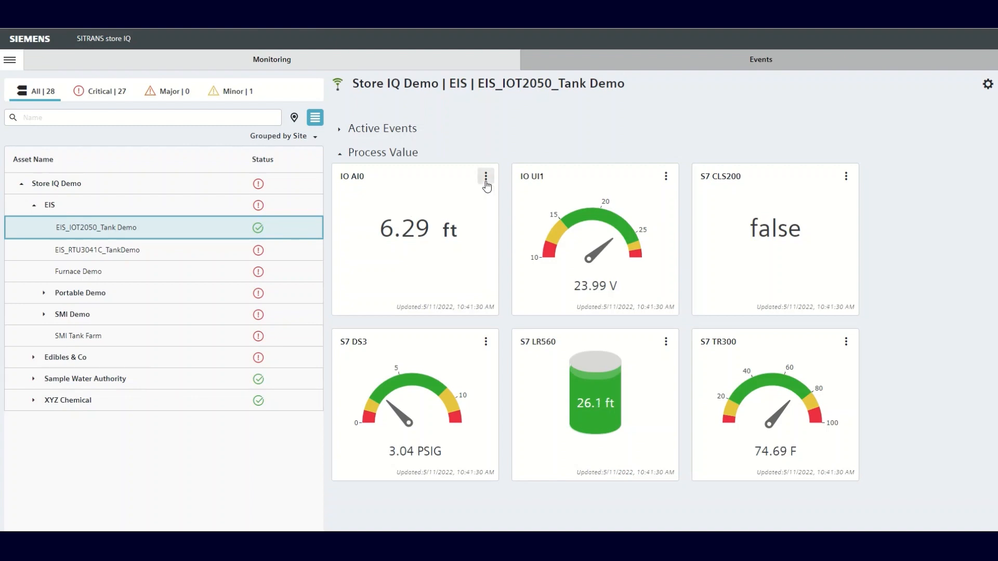
pyautogui.click(485, 176)
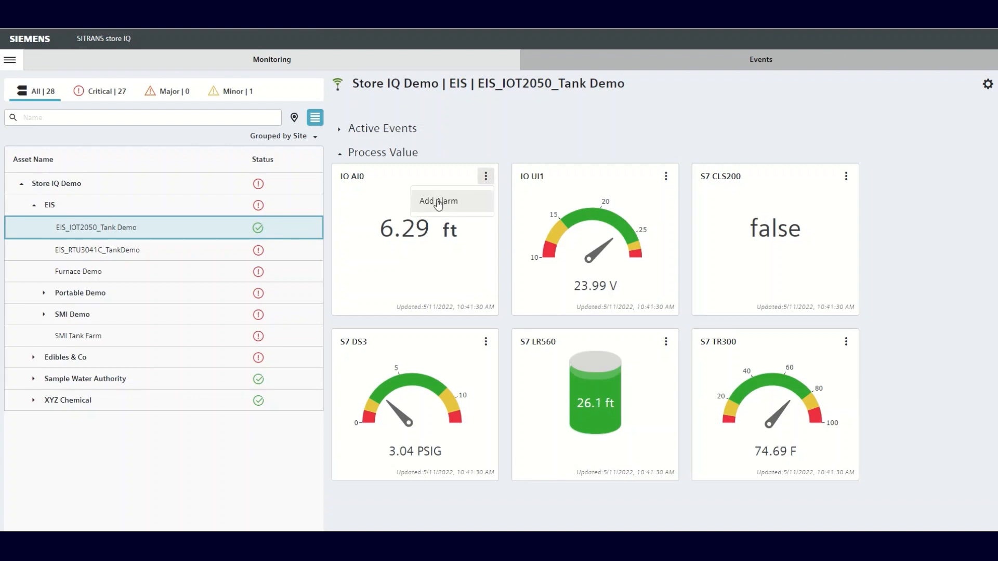
pyautogui.click(437, 201)
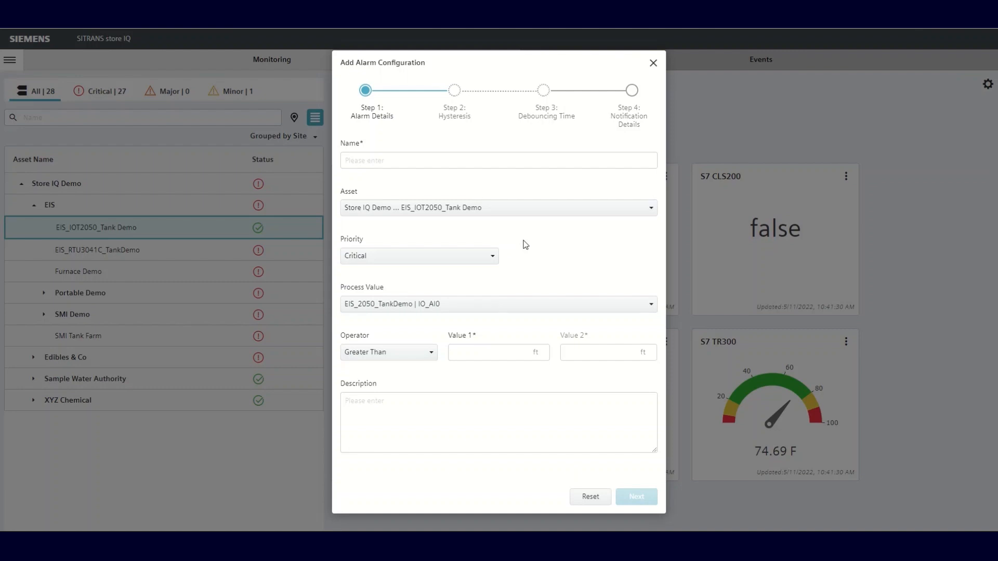
pyautogui.click(499, 159)
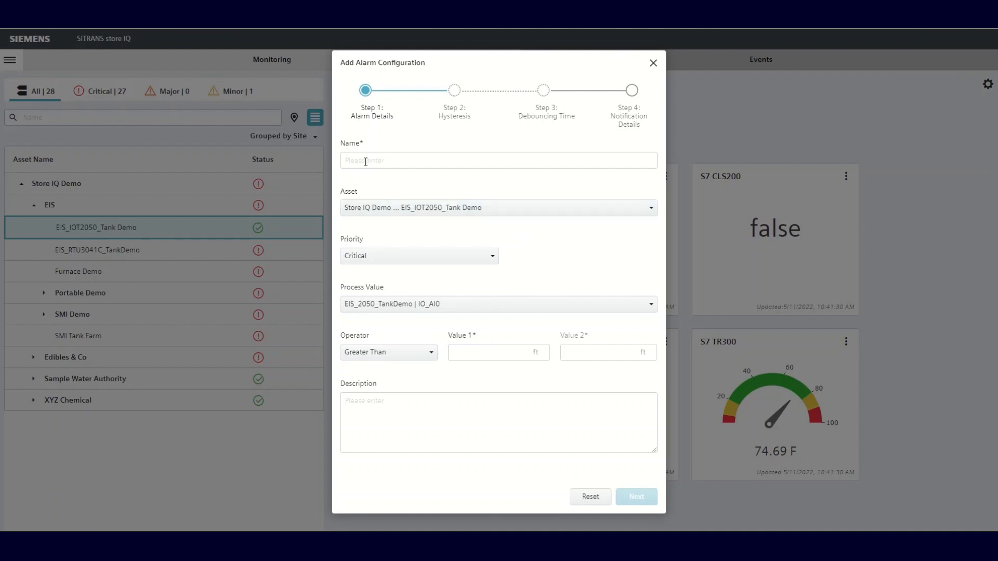
pyautogui.write('Test Alarm')
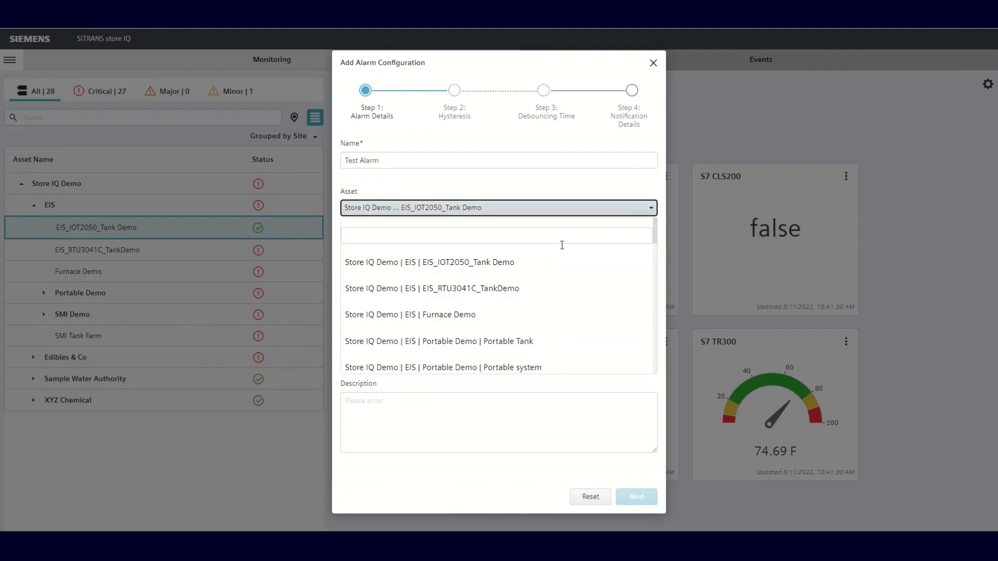
pyautogui.moveTo(487, 211)
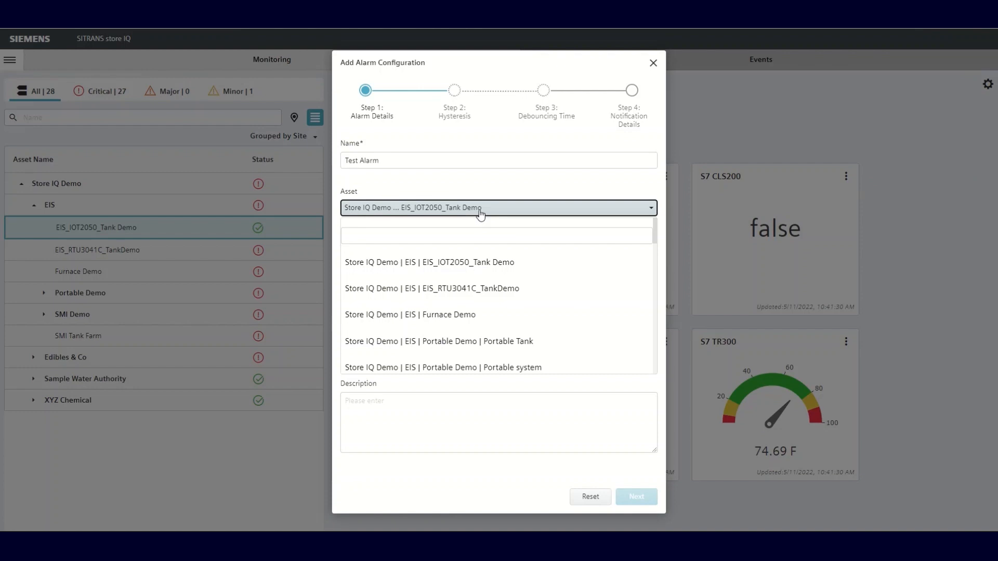
pyautogui.click(429, 262)
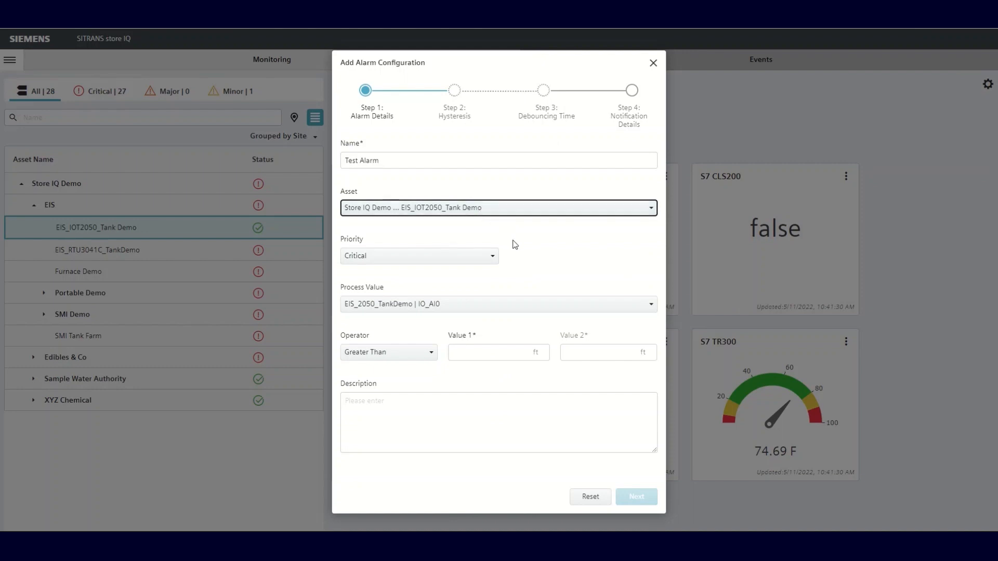
# Step: Set priority to Major, monitoring IO_AI0 with a Greater Than condition
pyautogui.click(419, 255)
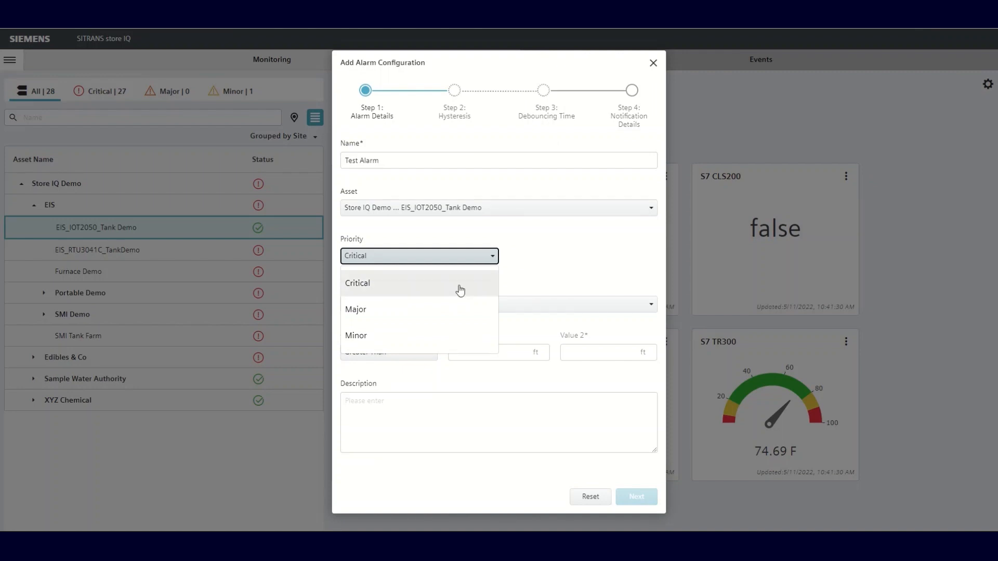
pyautogui.moveTo(458, 317)
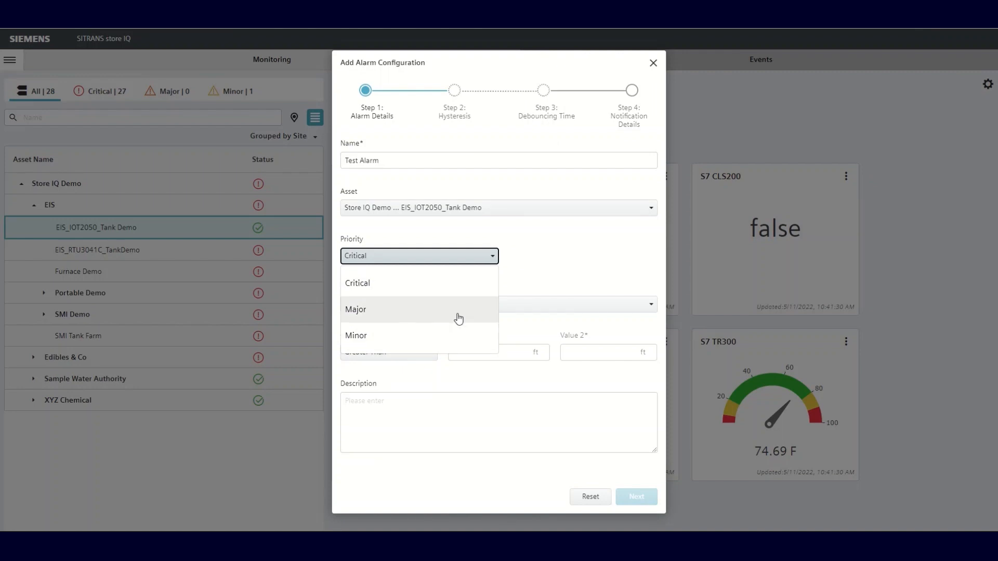
pyautogui.click(355, 309)
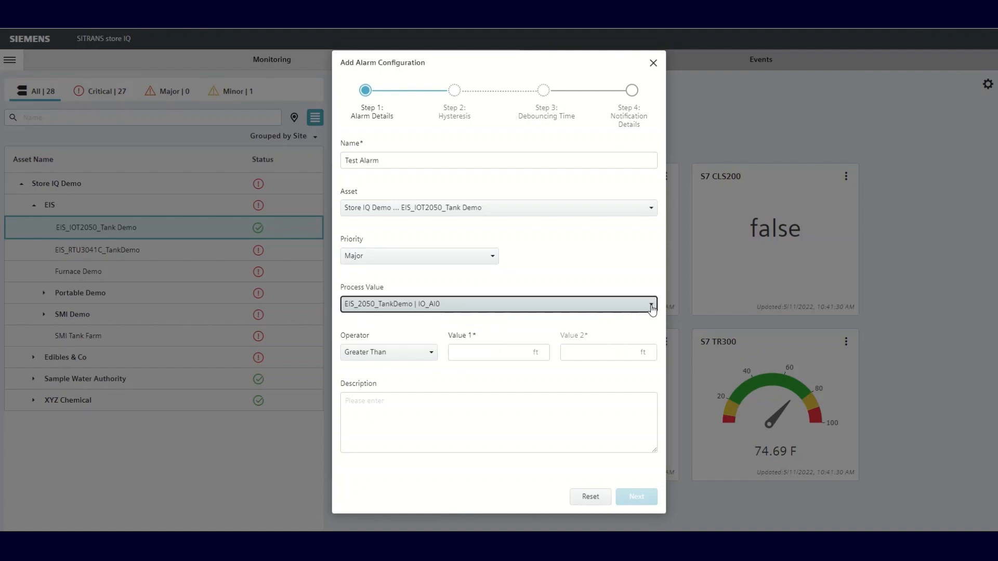
pyautogui.click(650, 304)
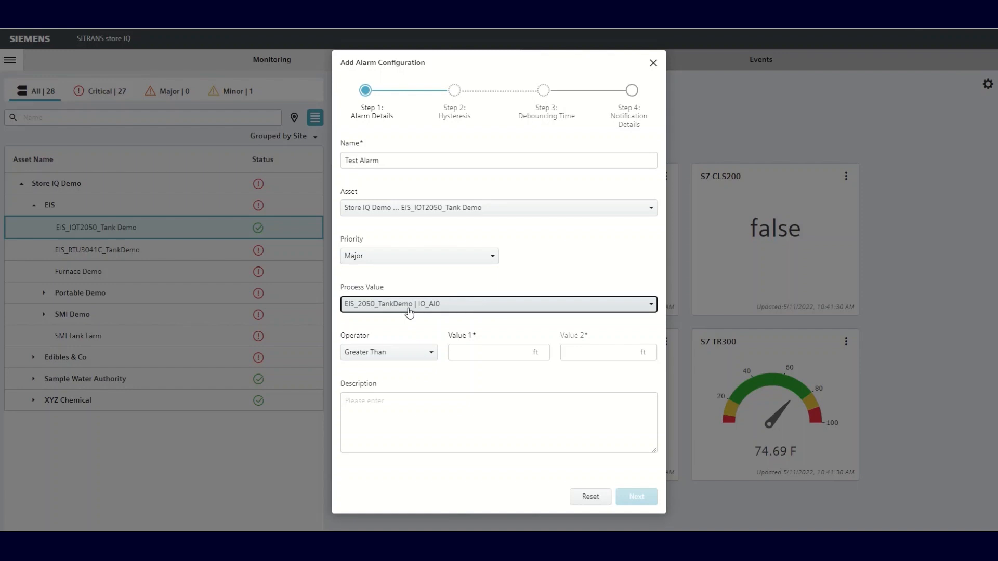
pyautogui.click(389, 351)
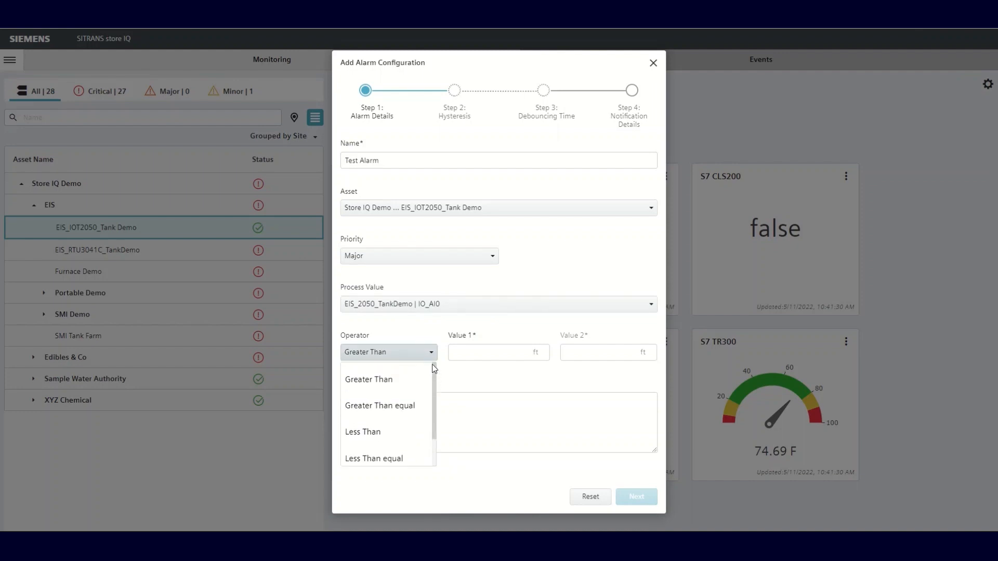
pyautogui.click(368, 380)
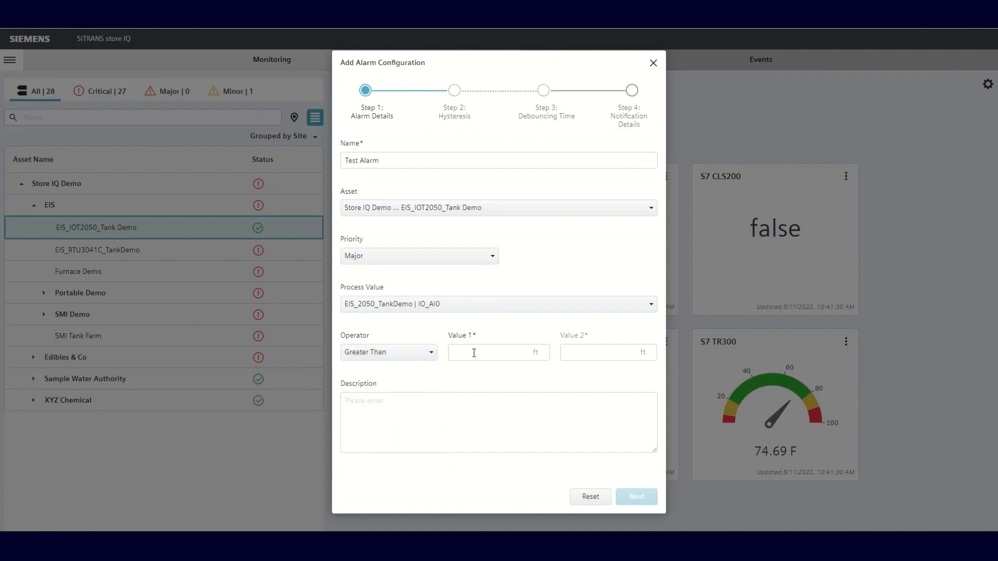
# Step: Enter threshold value 15 and the description 'Help I'm in Alarm'
pyautogui.click(498, 352)
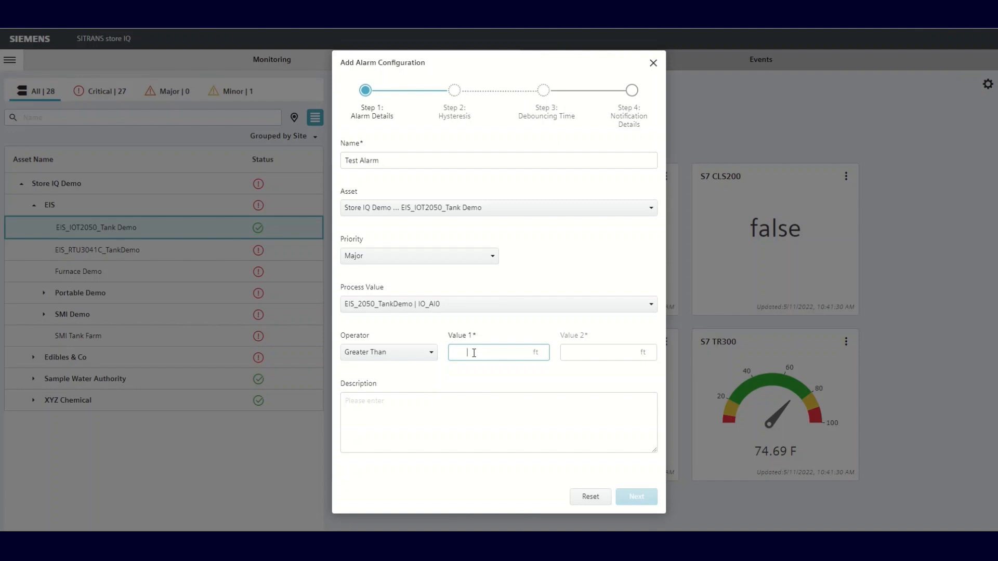
pyautogui.write('15')
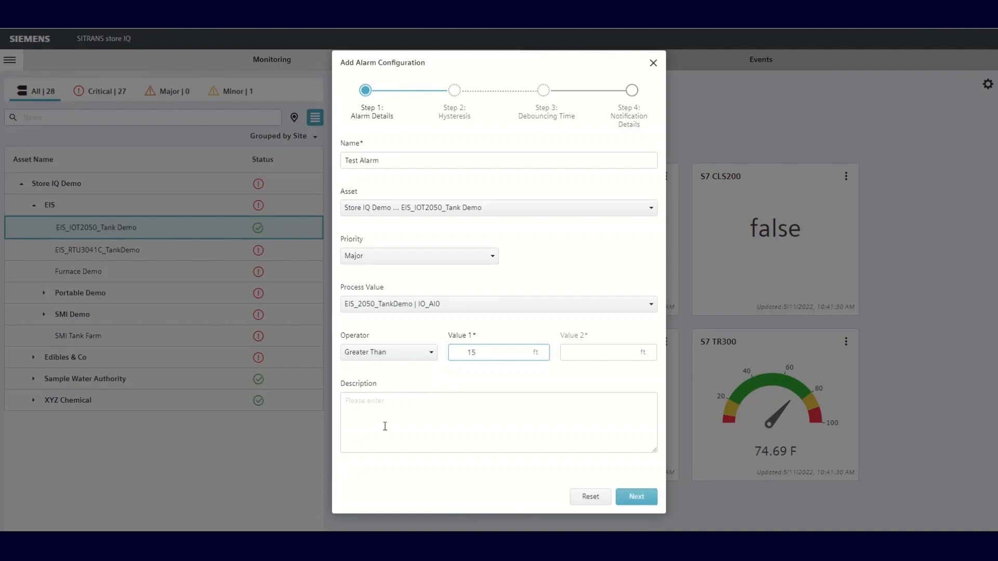
pyautogui.click(498, 422)
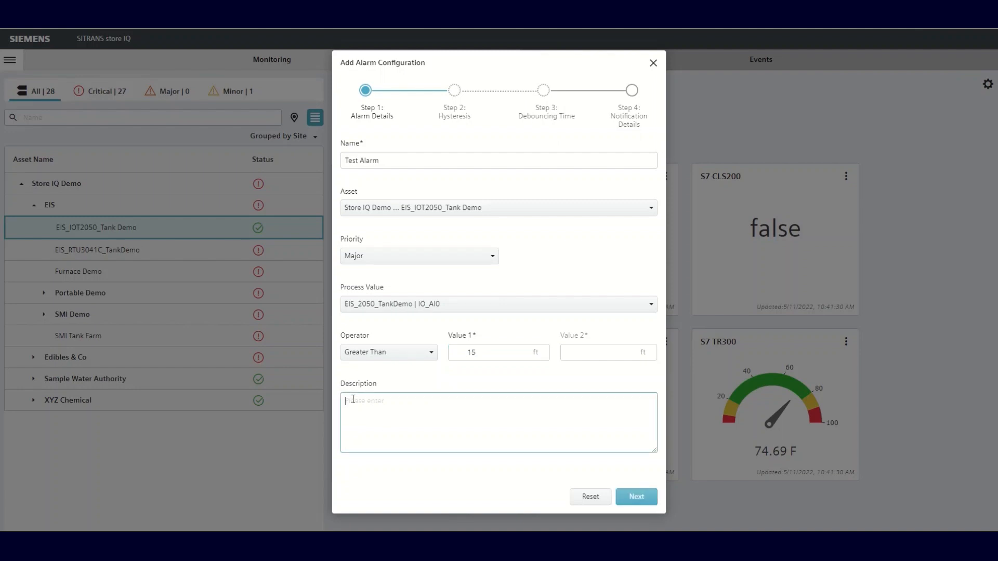
pyautogui.write('Help')
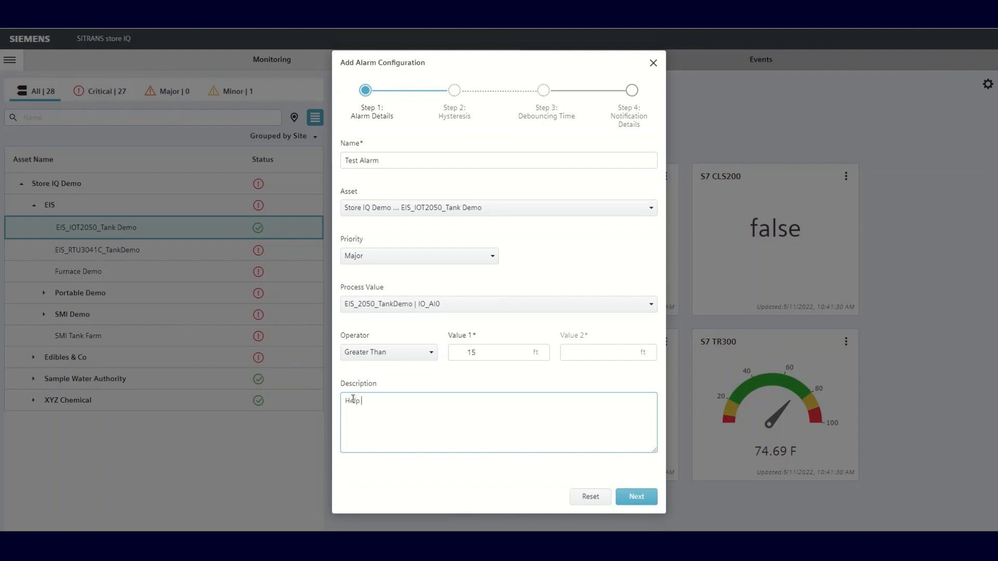
pyautogui.write("I'm in Alarm")
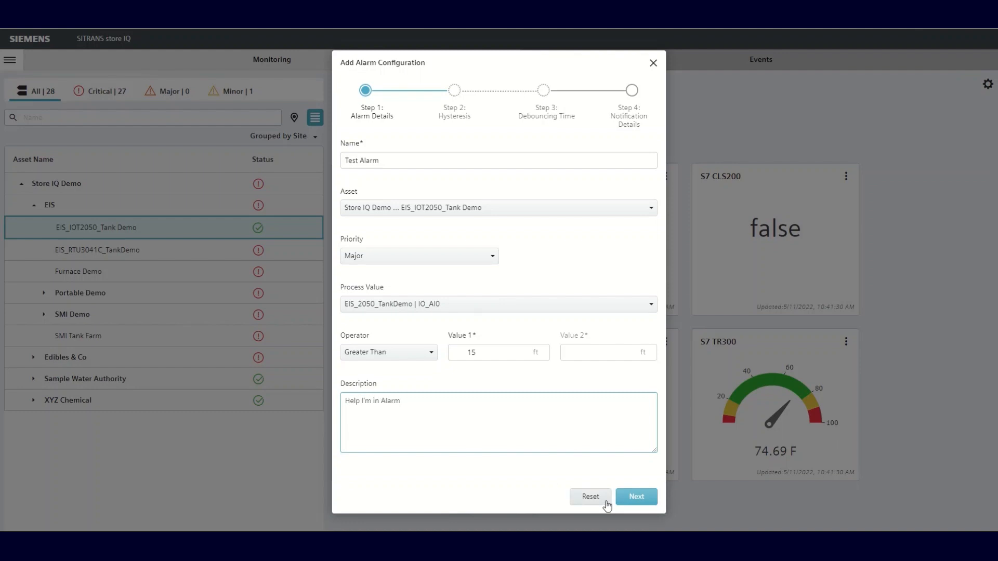
# Step: Move through the hysteresis step with Do not apply Hysteresis left checked
pyautogui.click(635, 496)
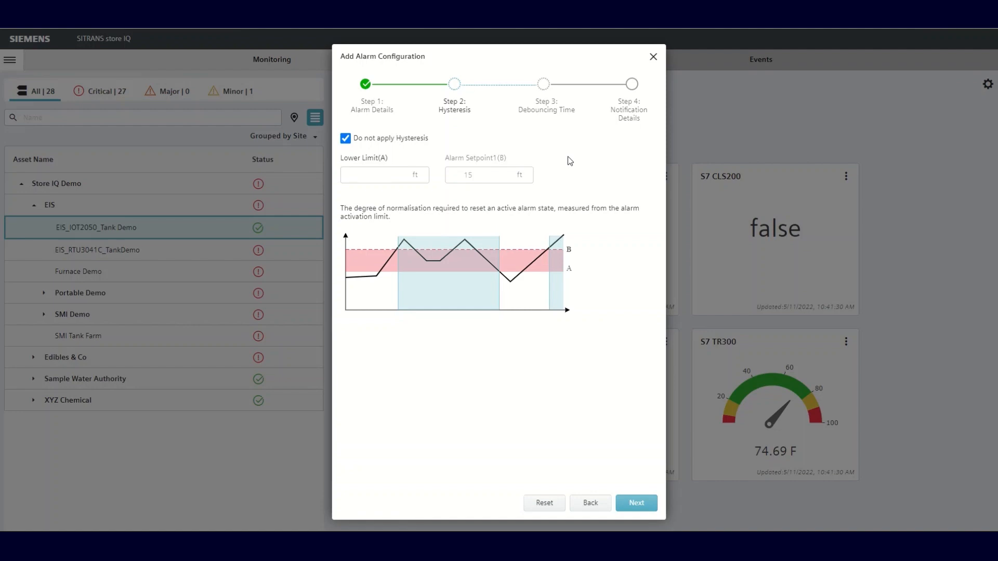
pyautogui.moveTo(566, 191)
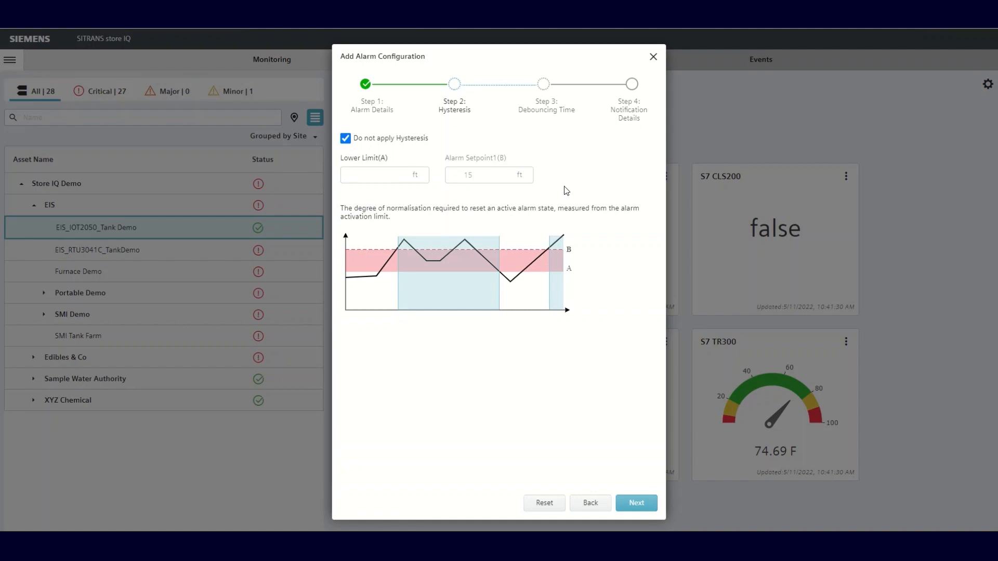
pyautogui.moveTo(402, 261)
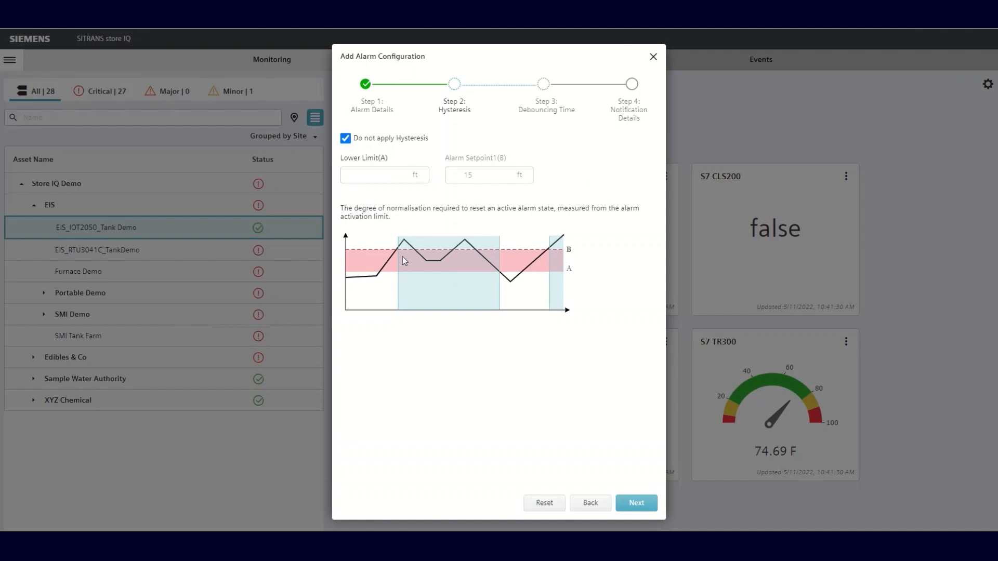
pyautogui.moveTo(406, 269)
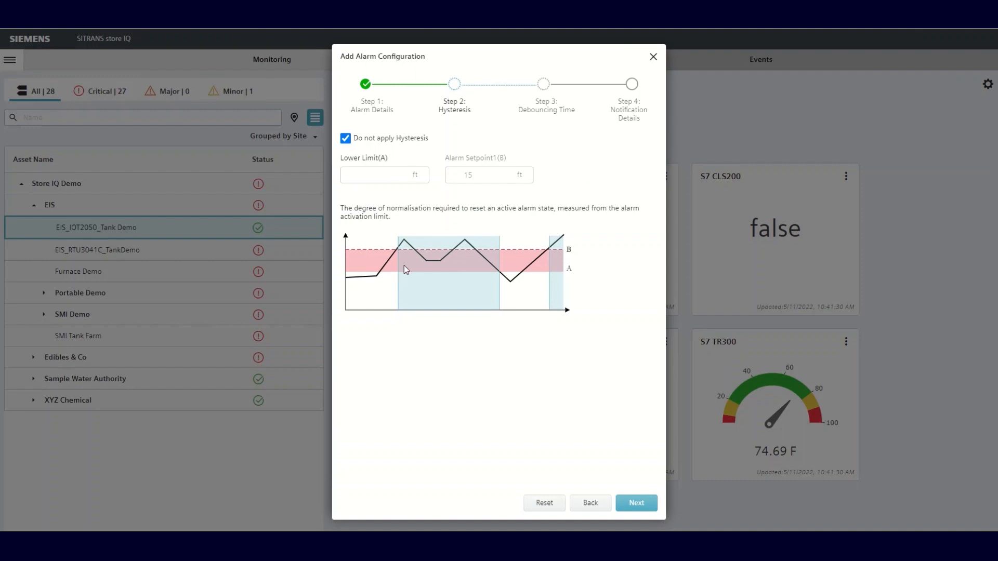
pyautogui.moveTo(372, 170)
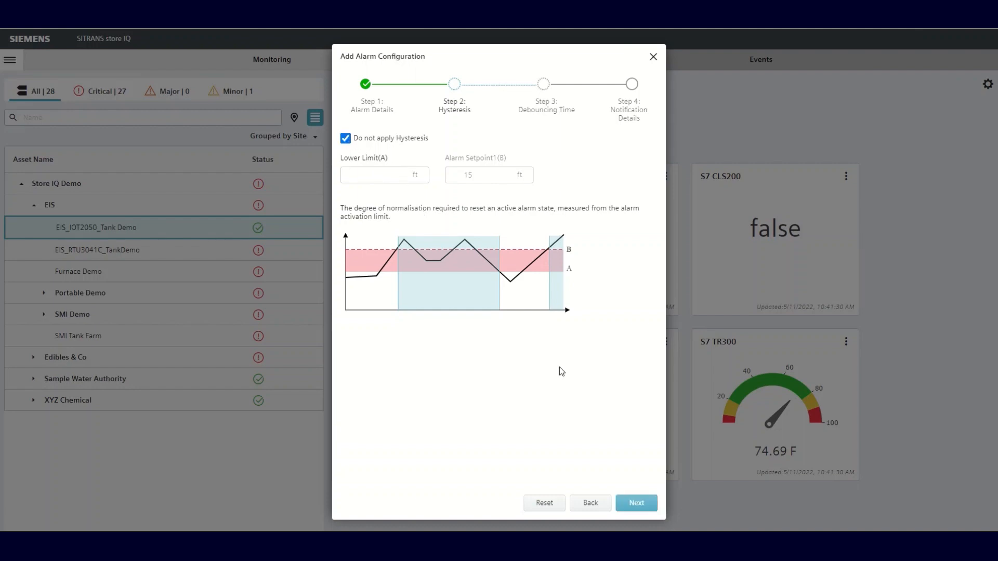
pyautogui.click(636, 503)
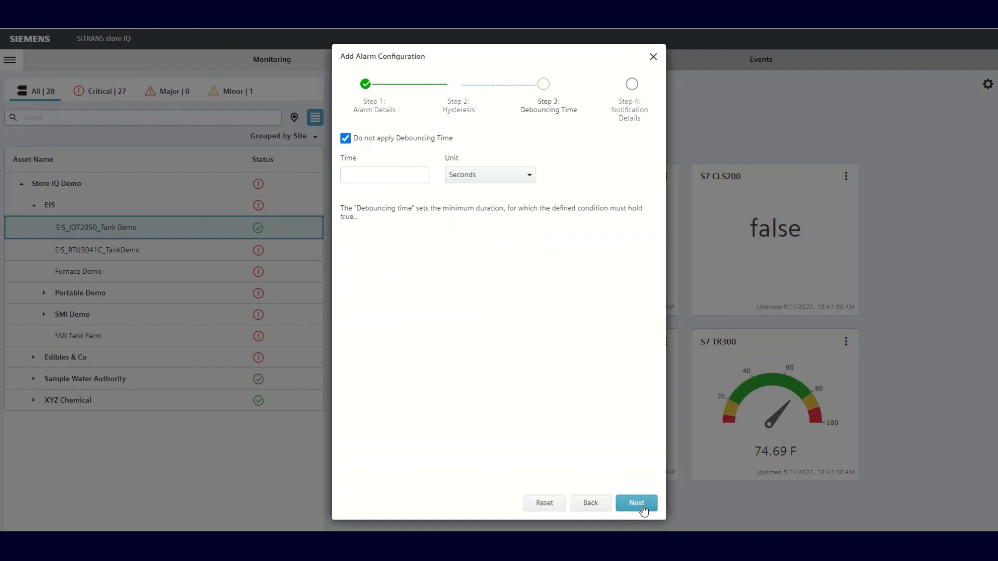
# Step: Skip debouncing time, keeping Seconds as the unit, and continue to notification details
pyautogui.click(636, 503)
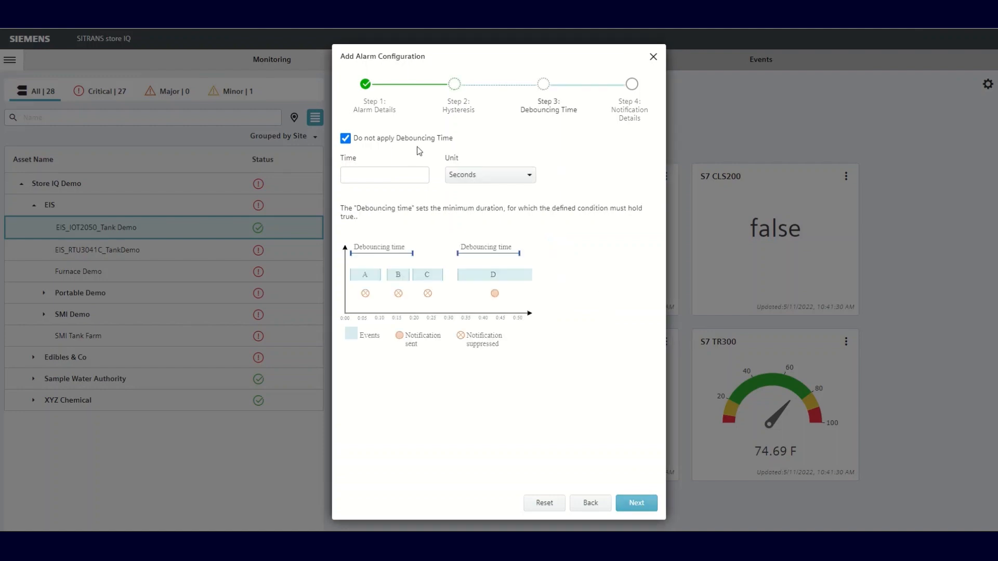
pyautogui.moveTo(396, 286)
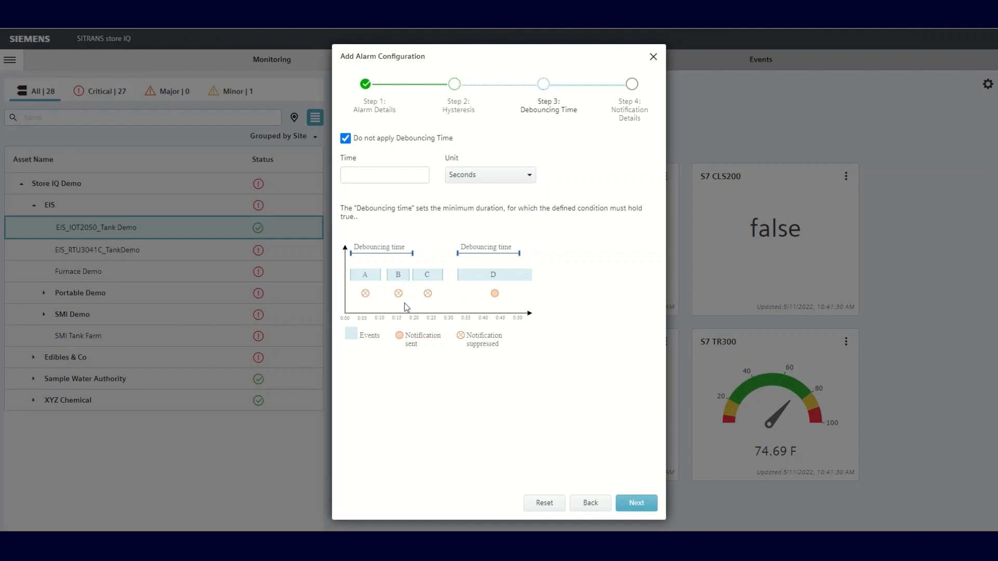
pyautogui.moveTo(491, 352)
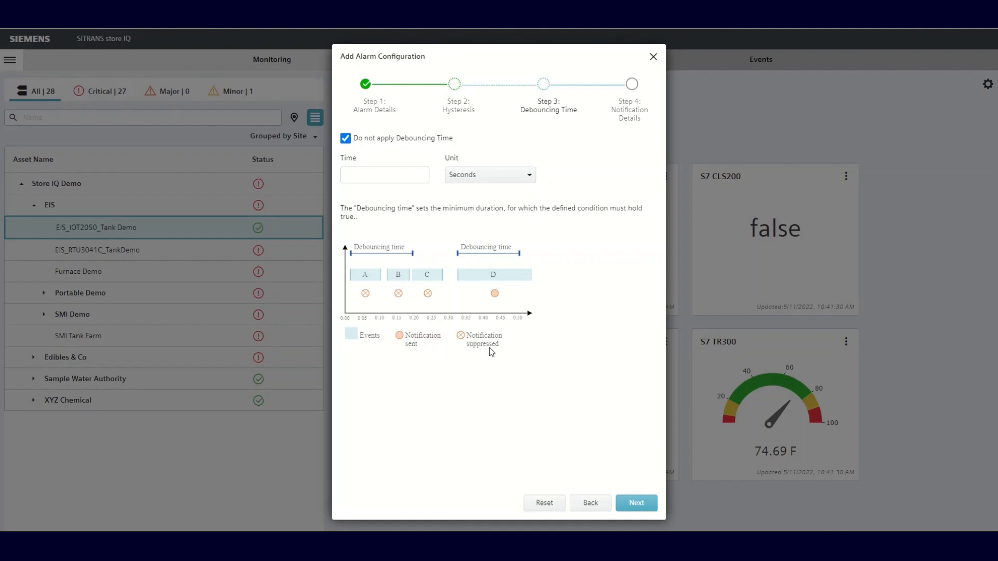
pyautogui.moveTo(391, 194)
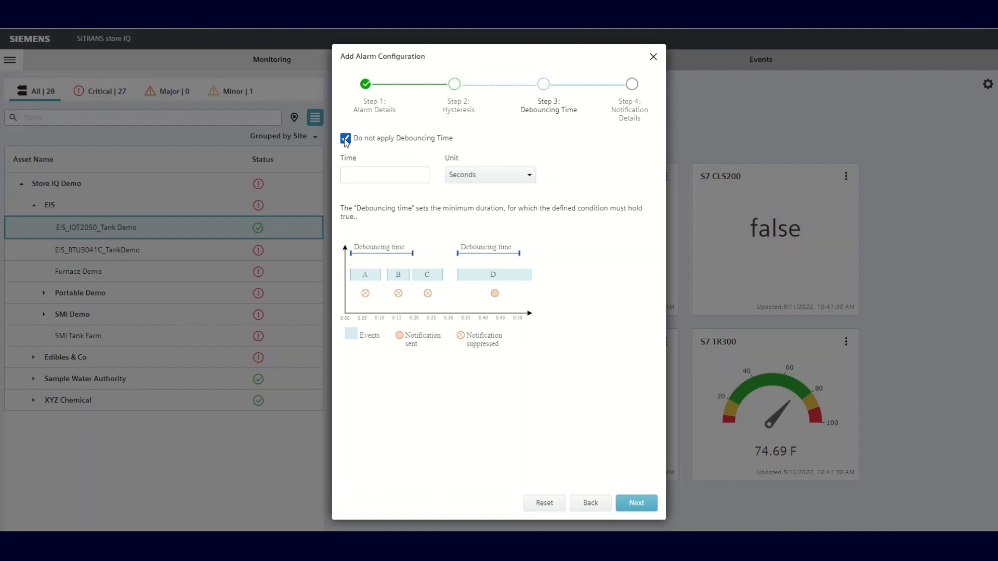
pyautogui.click(346, 139)
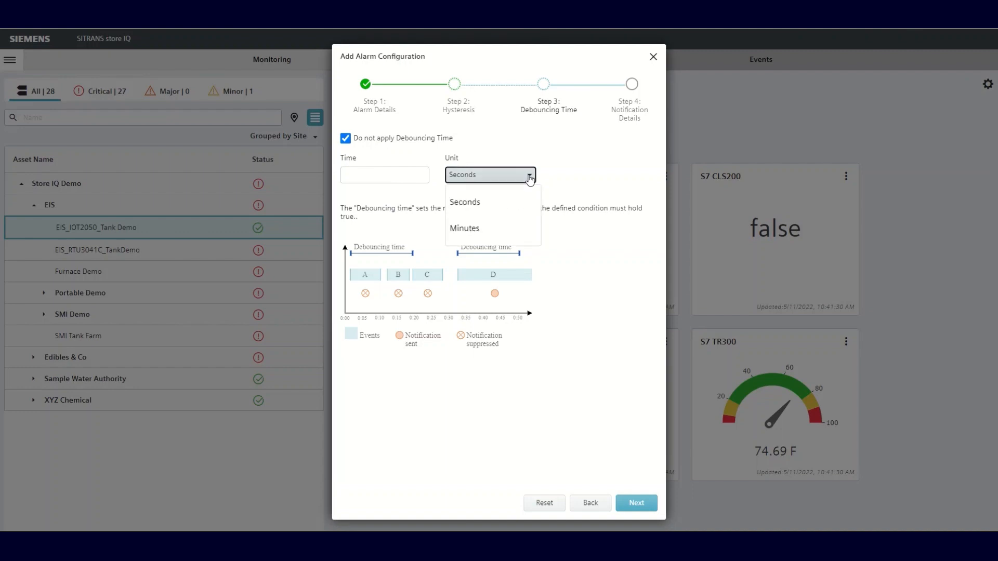
pyautogui.click(465, 201)
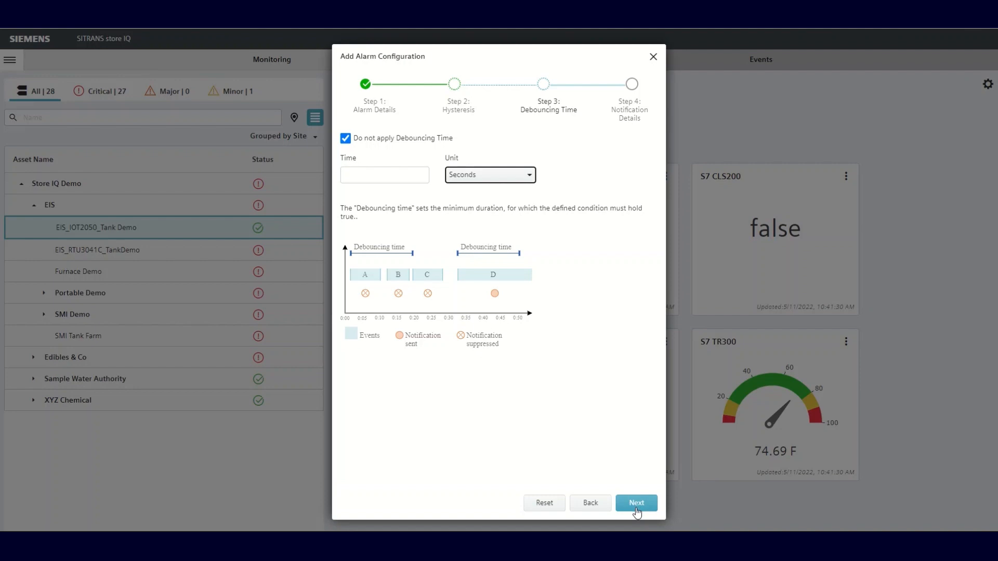
pyautogui.click(636, 503)
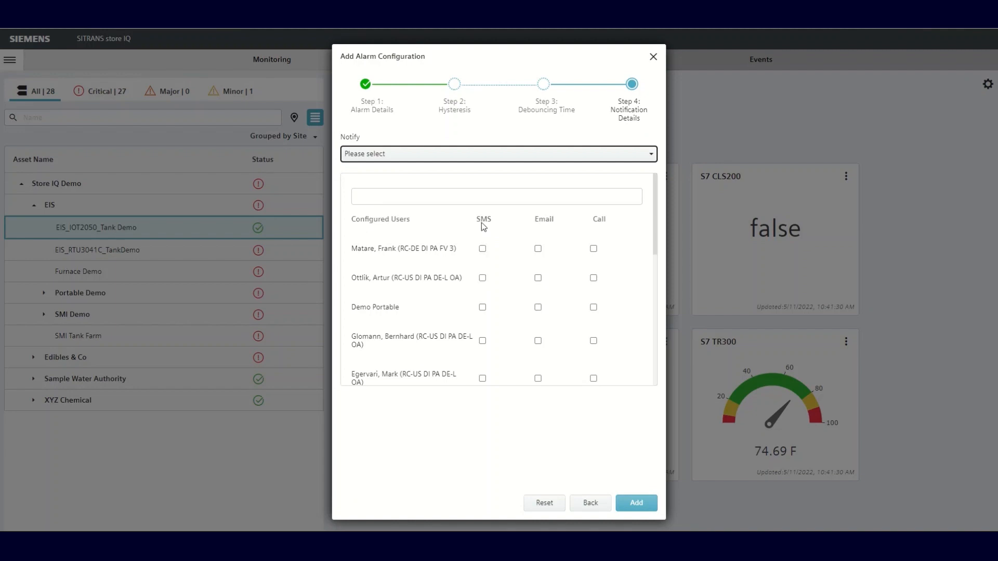
pyautogui.moveTo(548, 228)
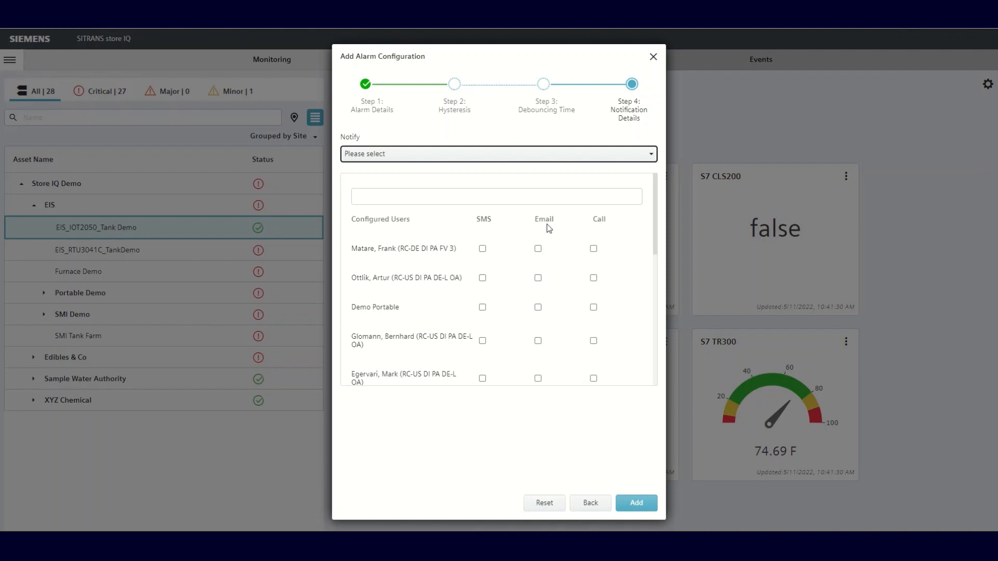
pyautogui.moveTo(502, 256)
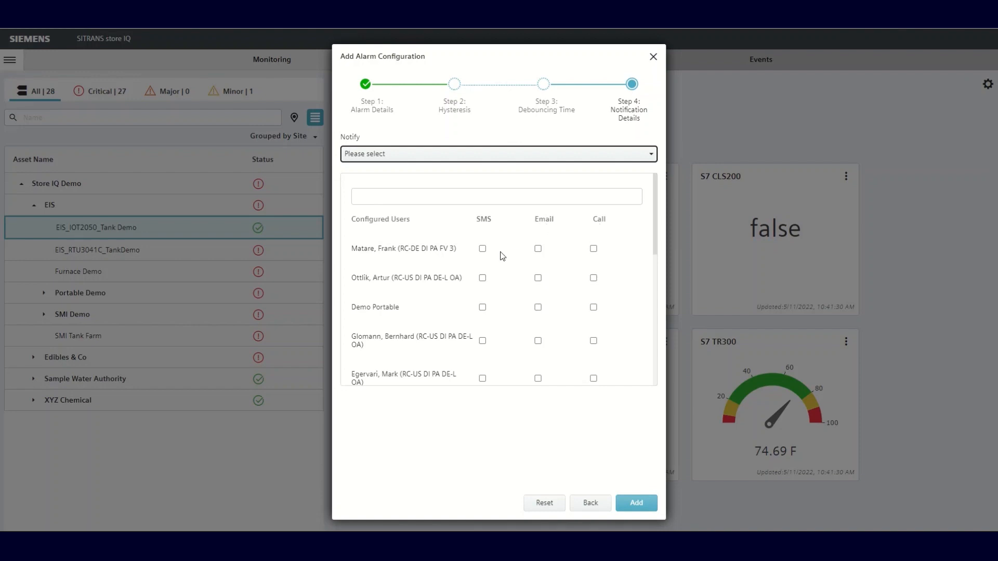
# Step: Enable SMS and call notifications for the listed users and add the alarm
pyautogui.click(538, 307)
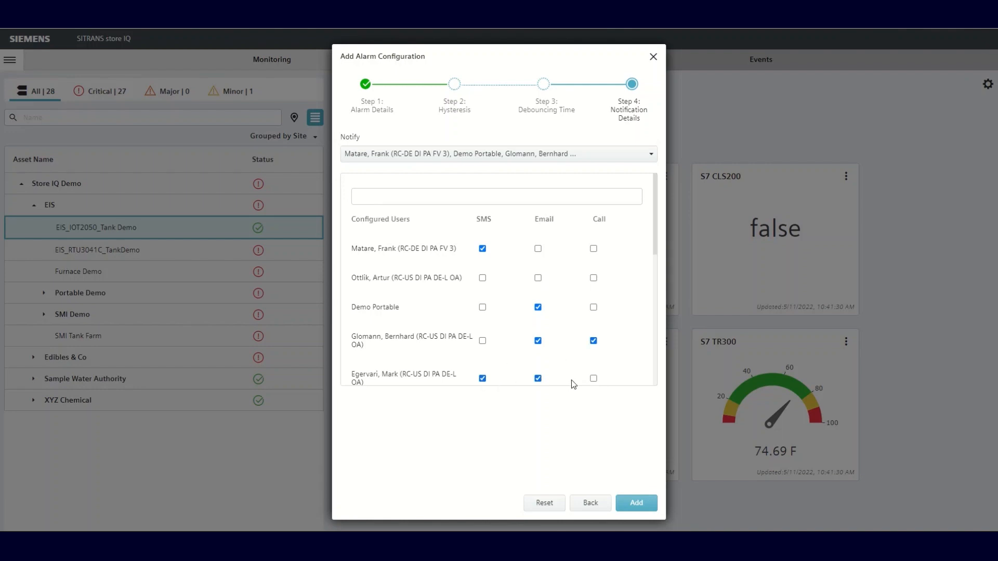
pyautogui.click(593, 378)
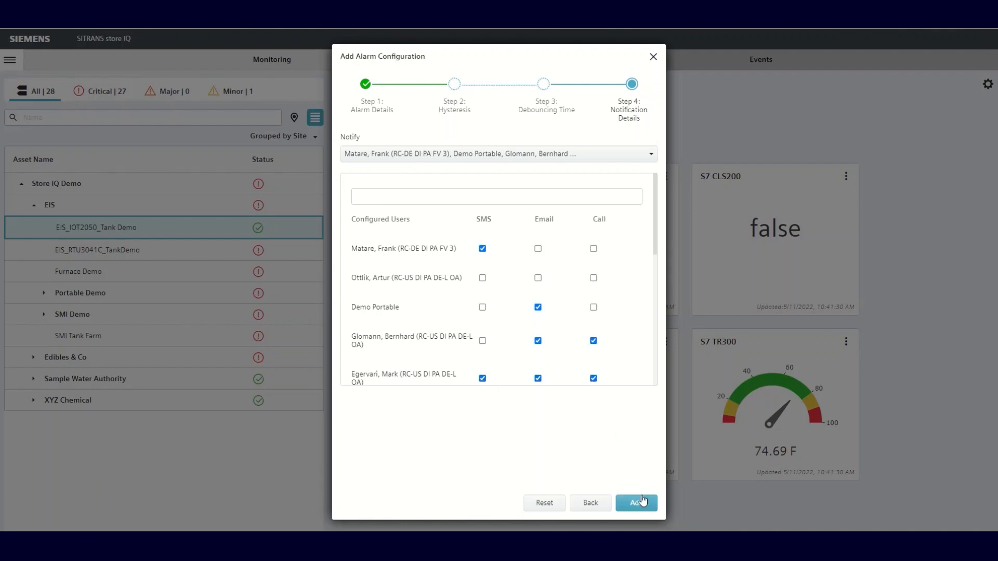
pyautogui.click(635, 502)
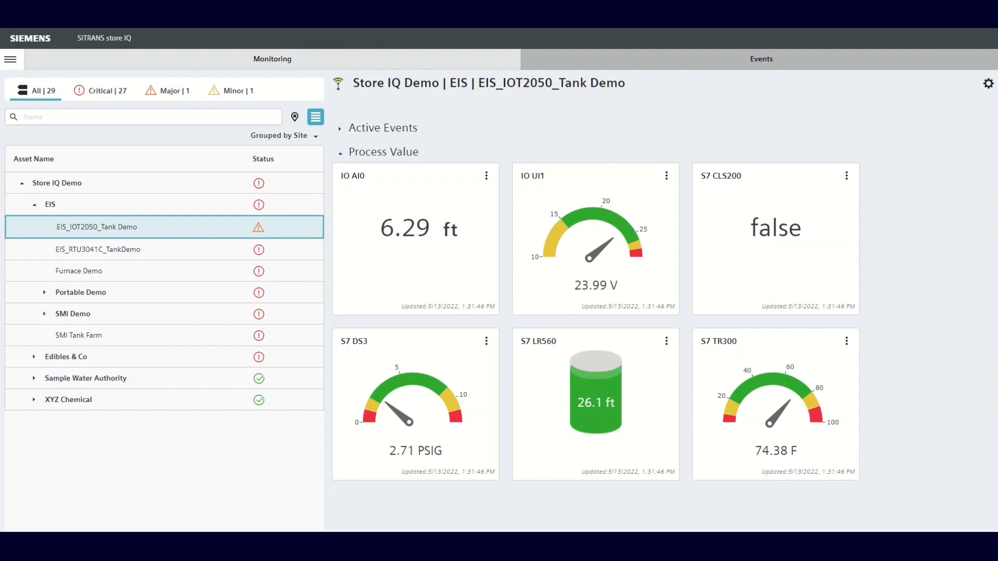
# Step: Expand the tank demo's active events to show the Major IO_UI1 voltage alarm
pyautogui.click(383, 127)
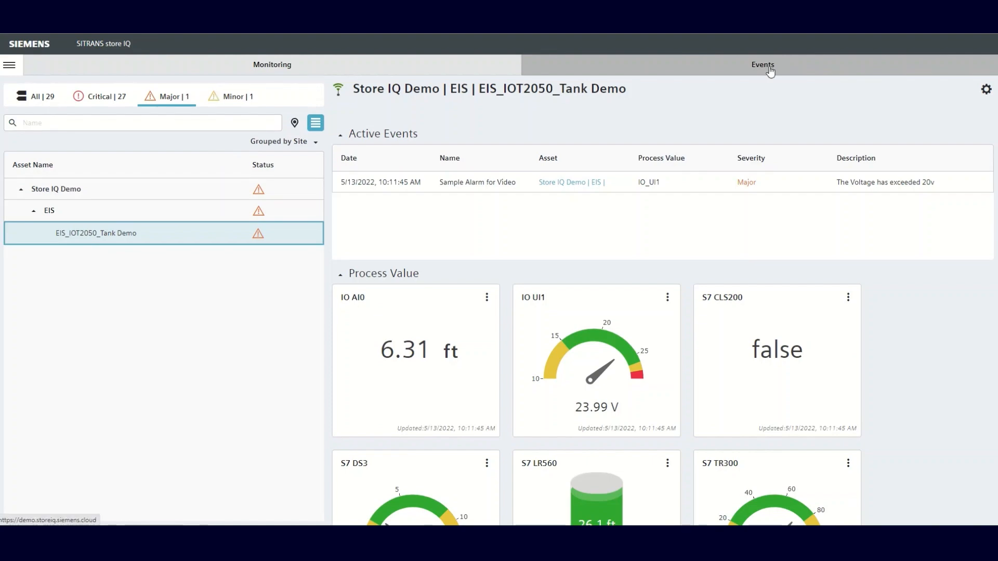
# Step: Open the Events page filtered to Major events only
pyautogui.click(762, 65)
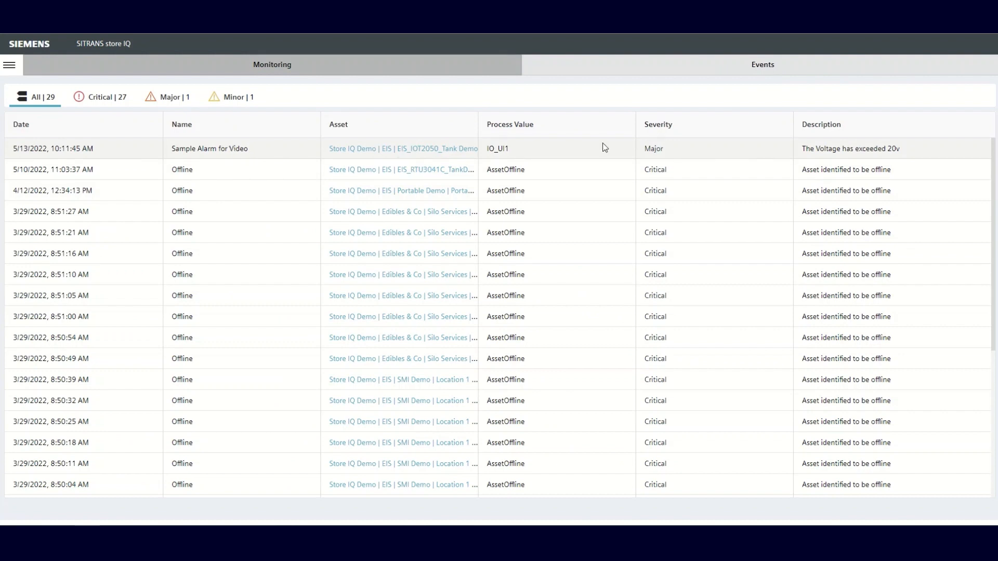
pyautogui.click(174, 97)
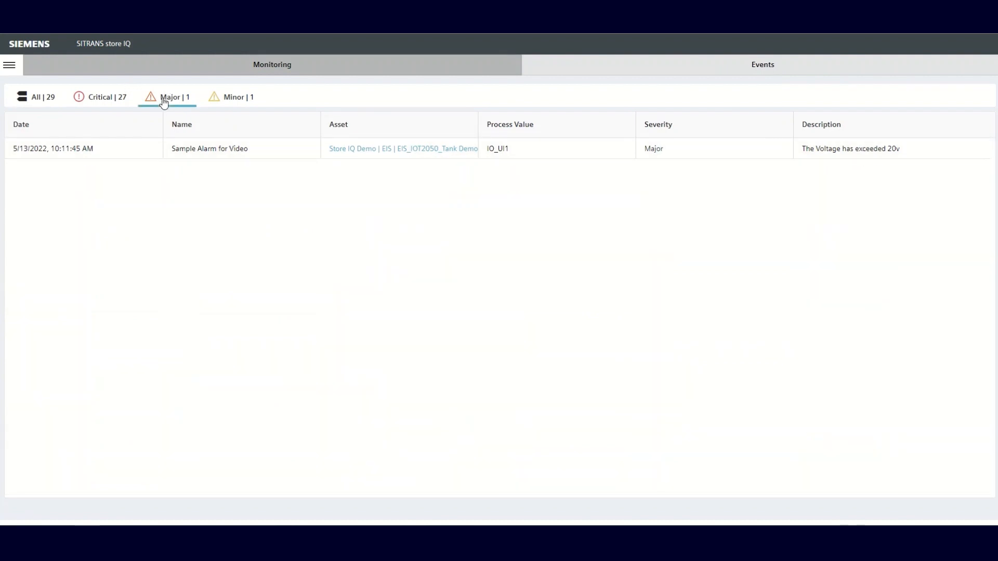
pyautogui.moveTo(623, 204)
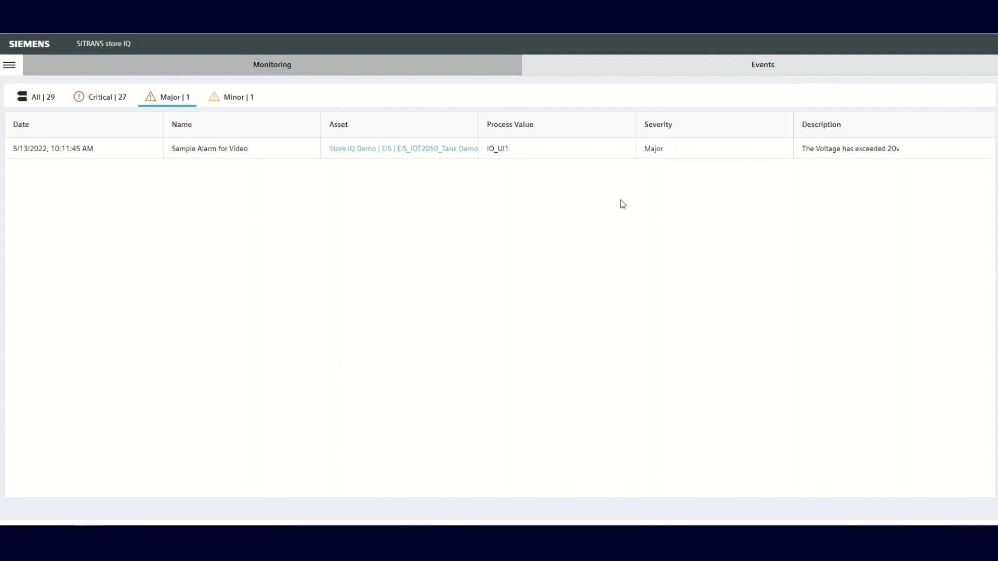
pyautogui.moveTo(966, 197)
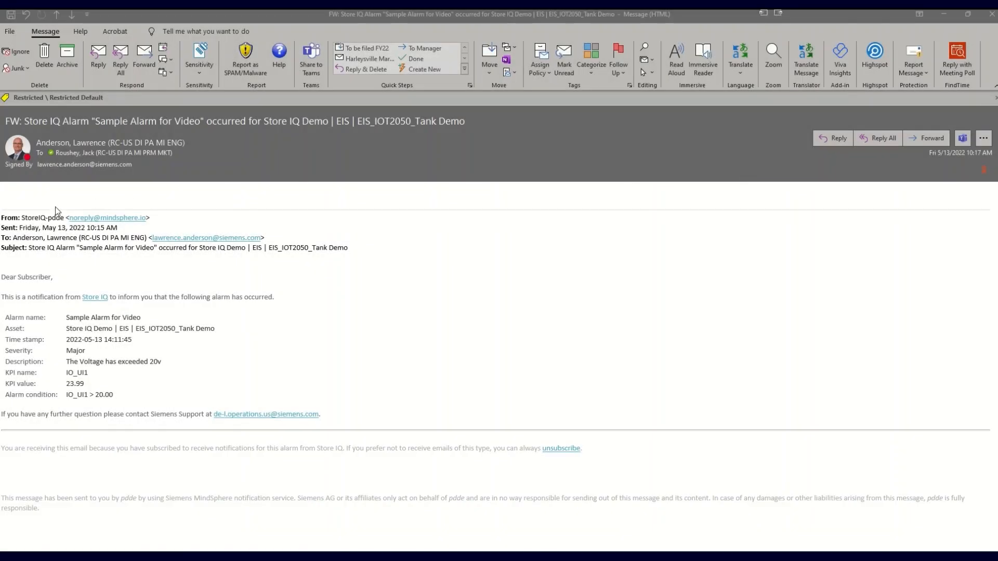
pyautogui.moveTo(160, 223)
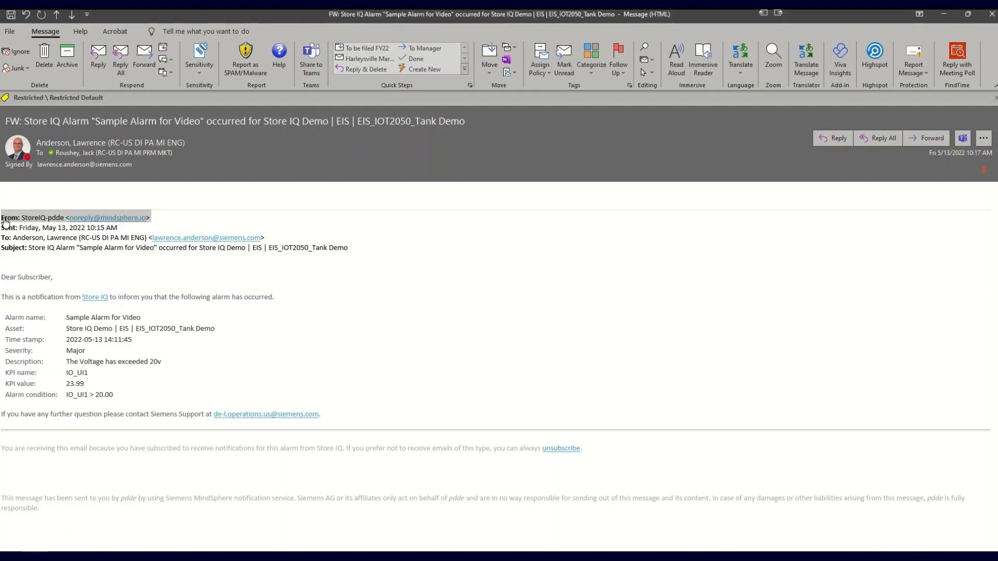
pyautogui.moveTo(281, 298)
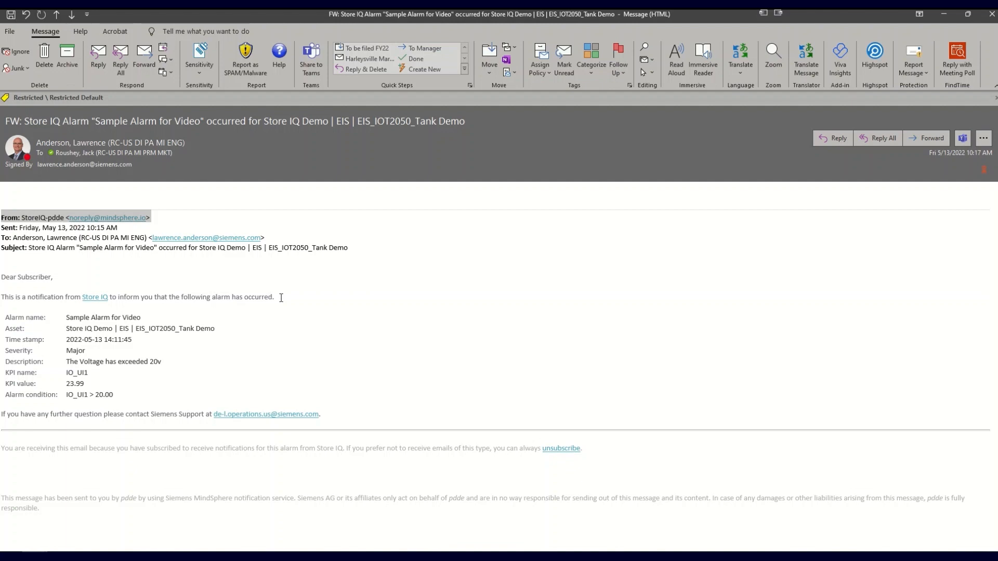
# Step: Highlight the notification sentence and alarm details in the Store IQ email
pyautogui.moveTo(2, 297); pyautogui.dragTo(283, 304)
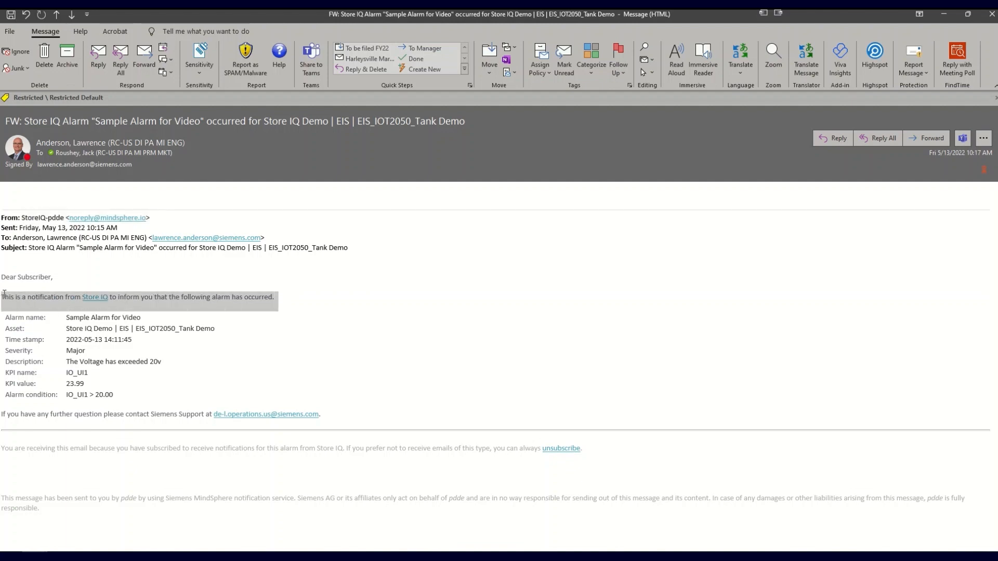
pyautogui.moveTo(164, 361)
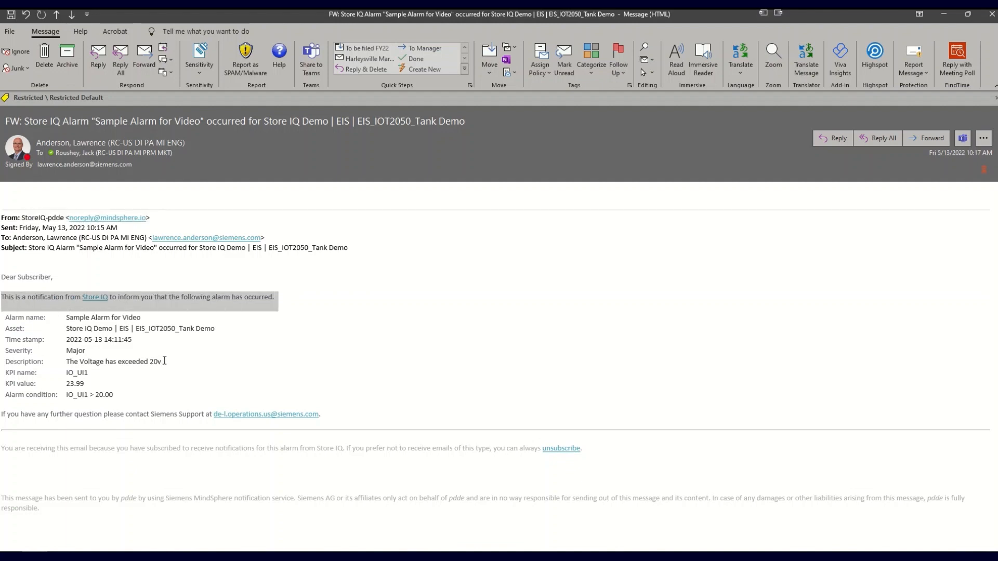
pyautogui.moveTo(12, 339); pyautogui.dragTo(165, 362)
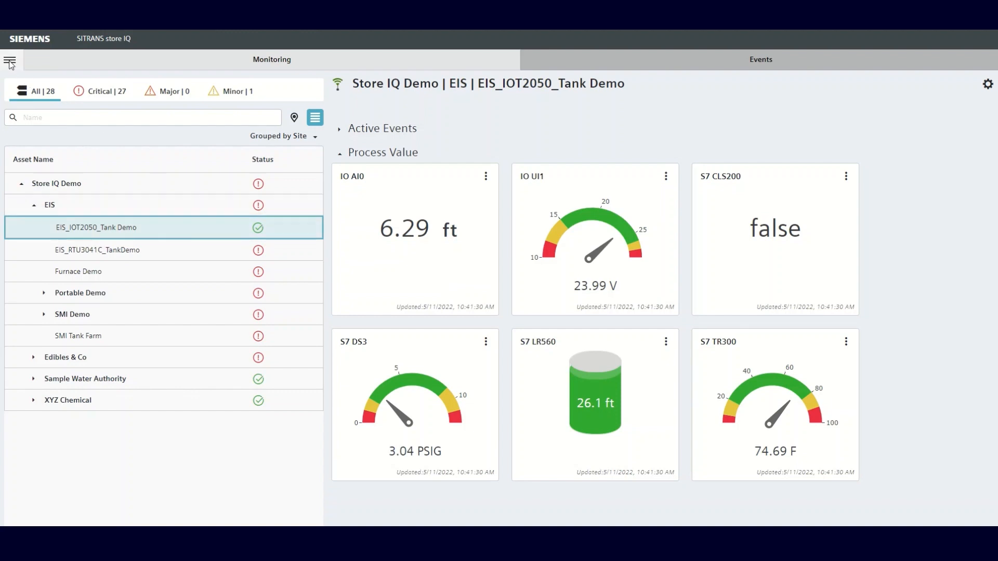
# Step: Delete Test Alarm from Alarm Configurations, confirming with Yes, then close the menu
pyautogui.click(9, 60)
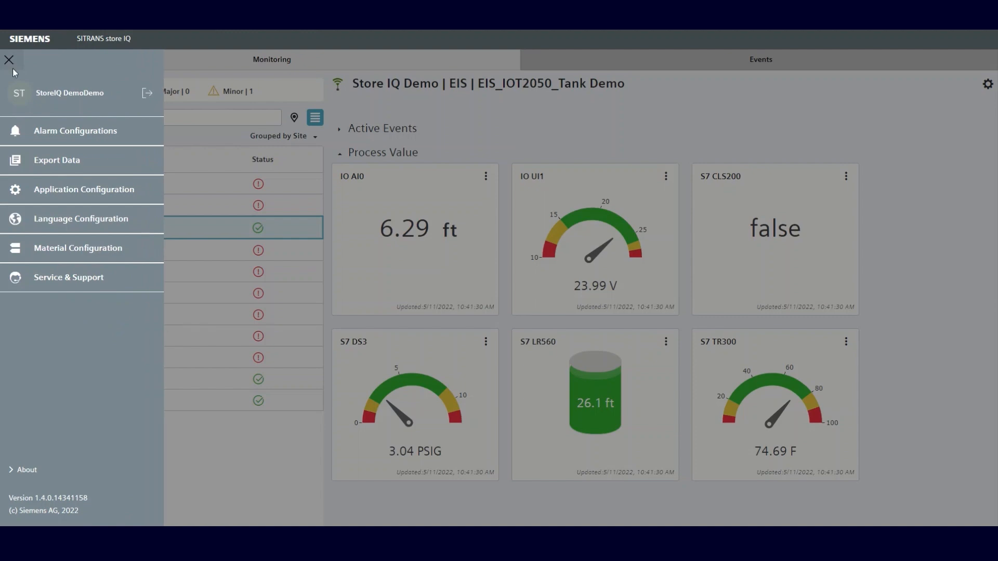
pyautogui.click(74, 130)
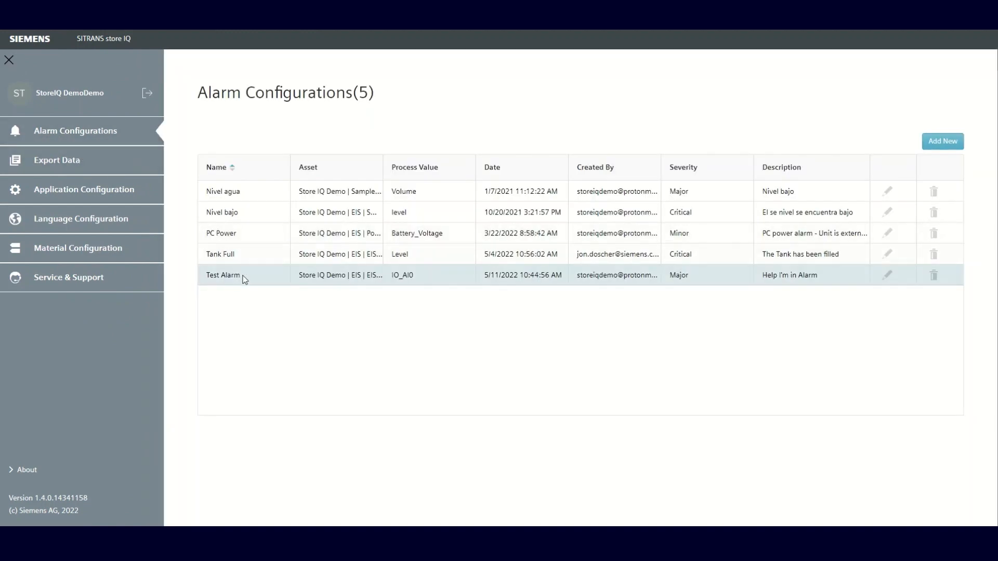
pyautogui.moveTo(674, 287)
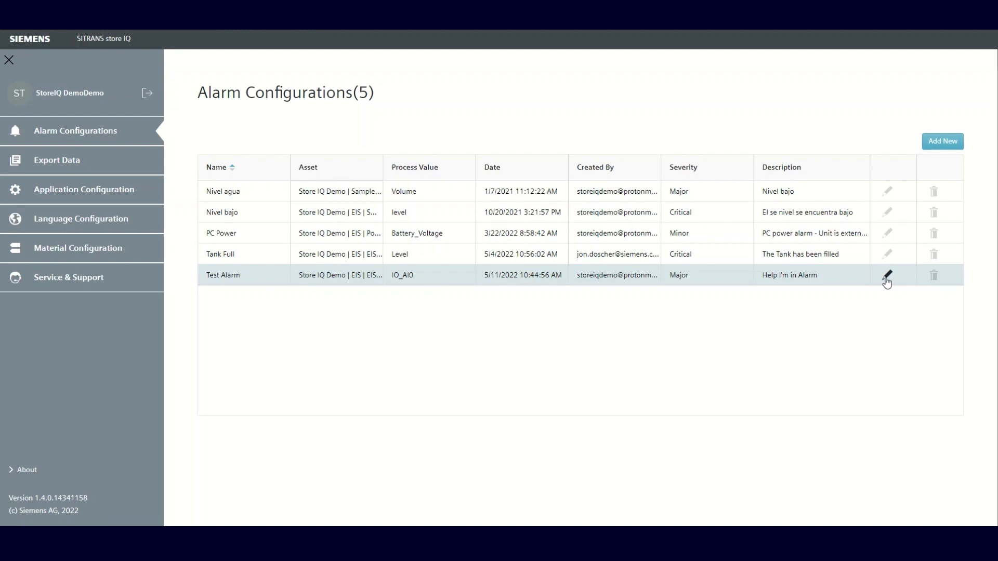
pyautogui.moveTo(943, 281)
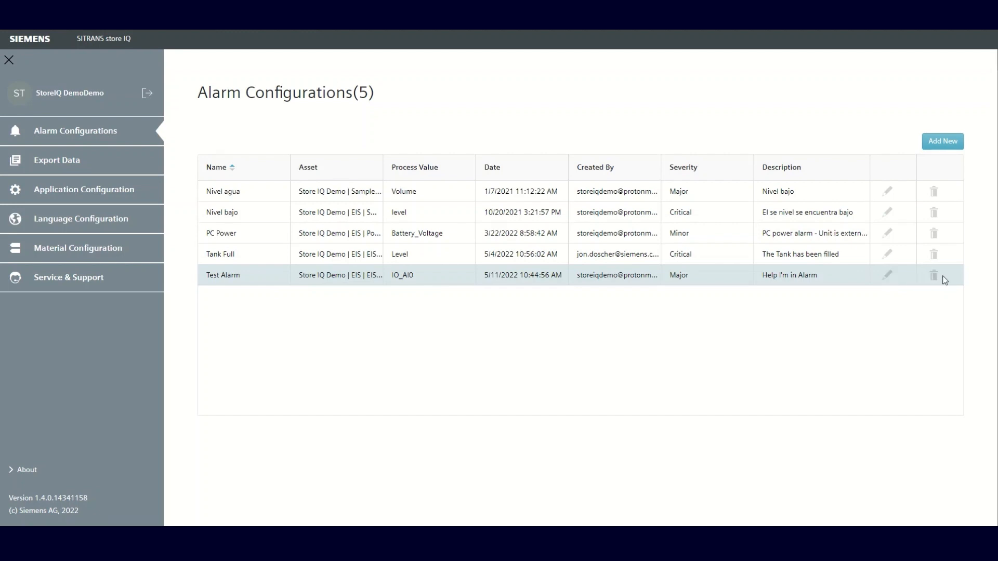
pyautogui.click(933, 275)
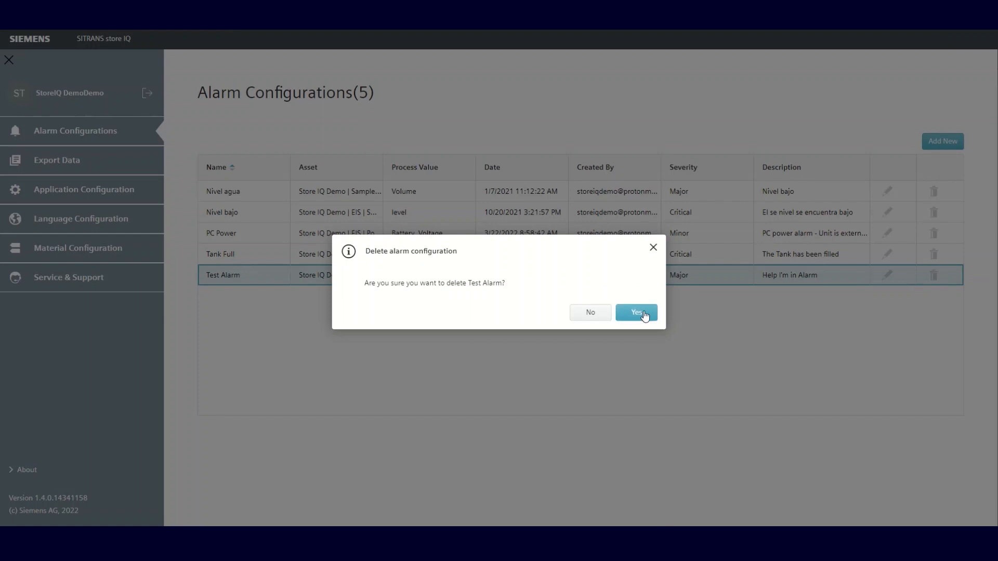
pyautogui.click(637, 312)
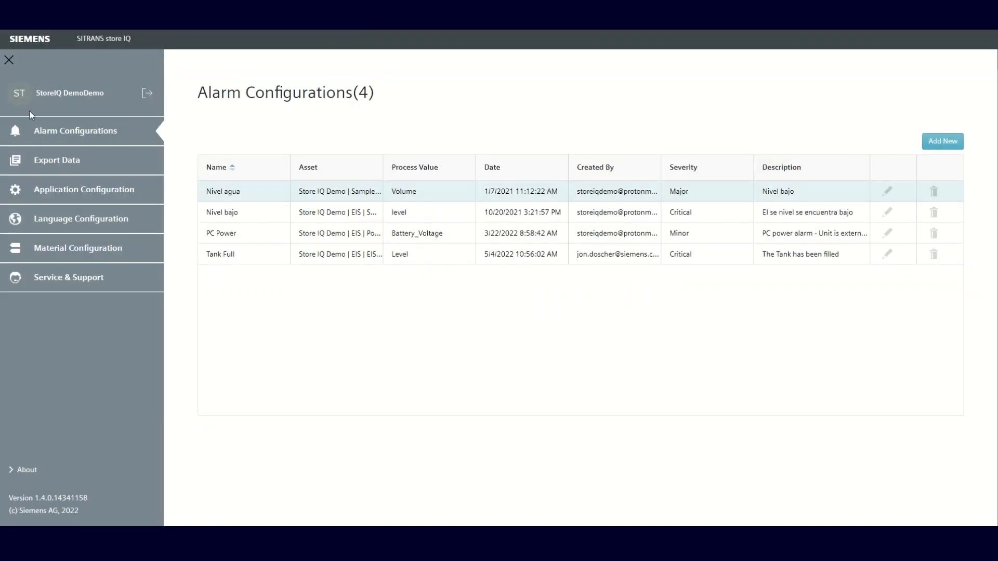
pyautogui.click(9, 60)
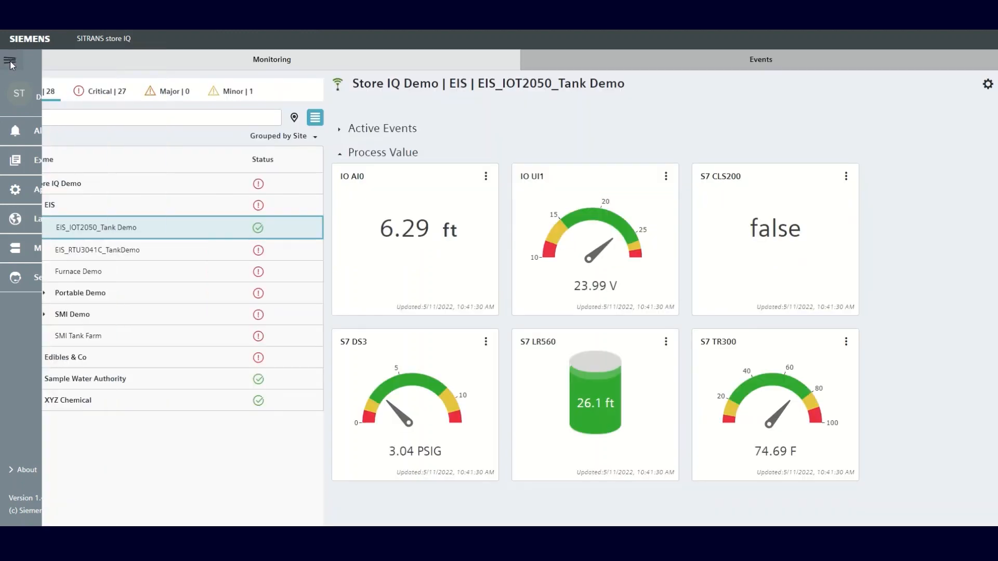
pyautogui.click(10, 60)
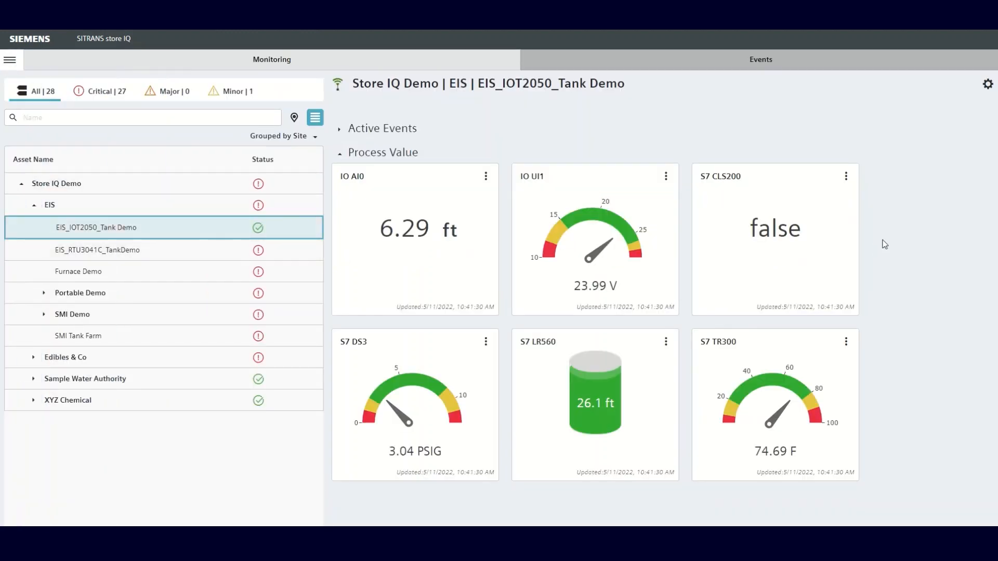
pyautogui.moveTo(875, 241)
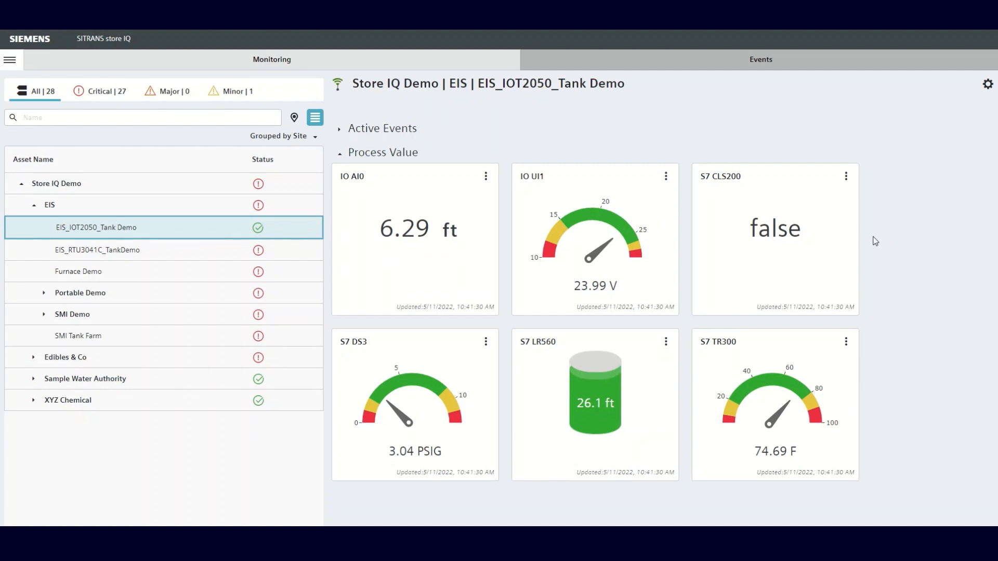
pyautogui.moveTo(894, 219)
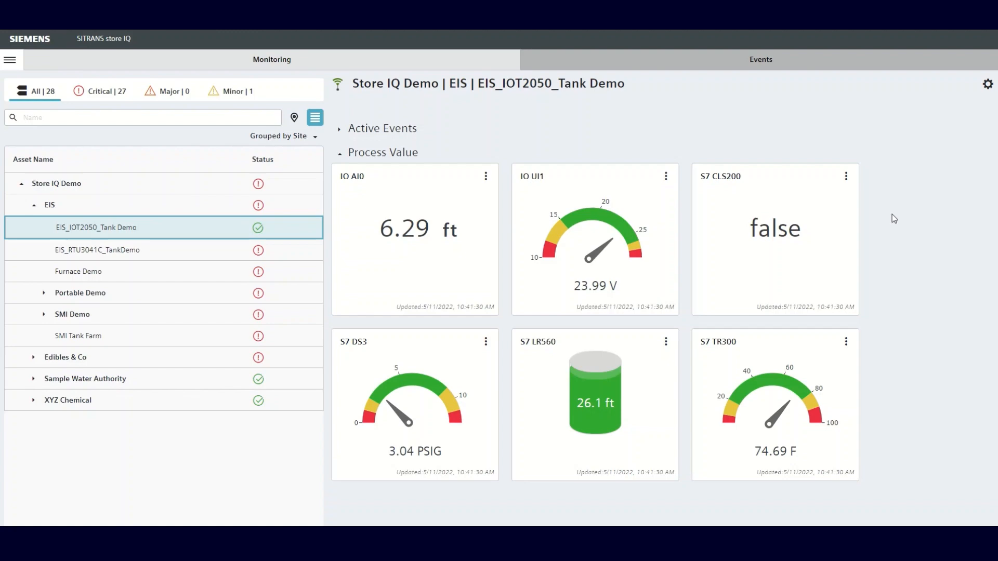